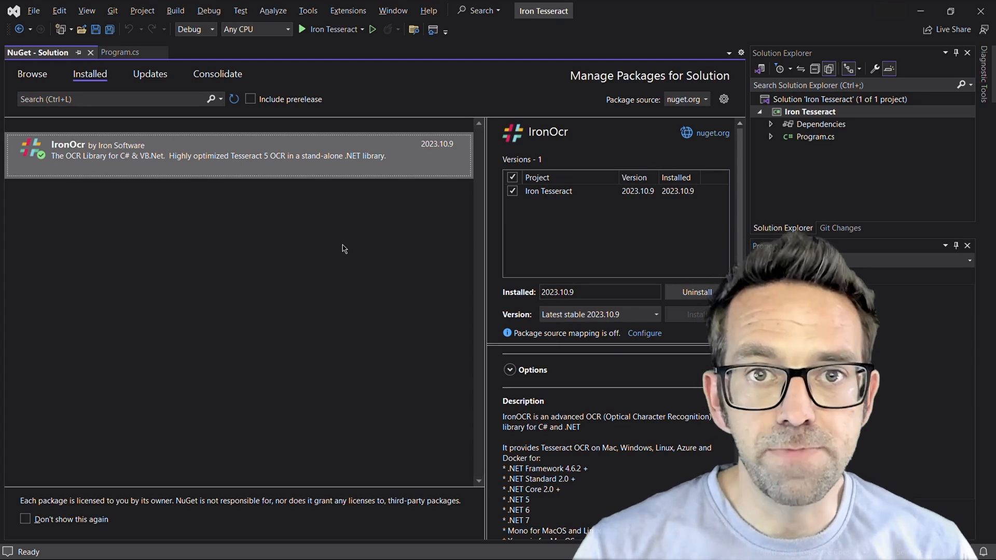
Close the NuGet Solution tab to reveal the Program.cs IronTesseract code.
left_click(119, 52)
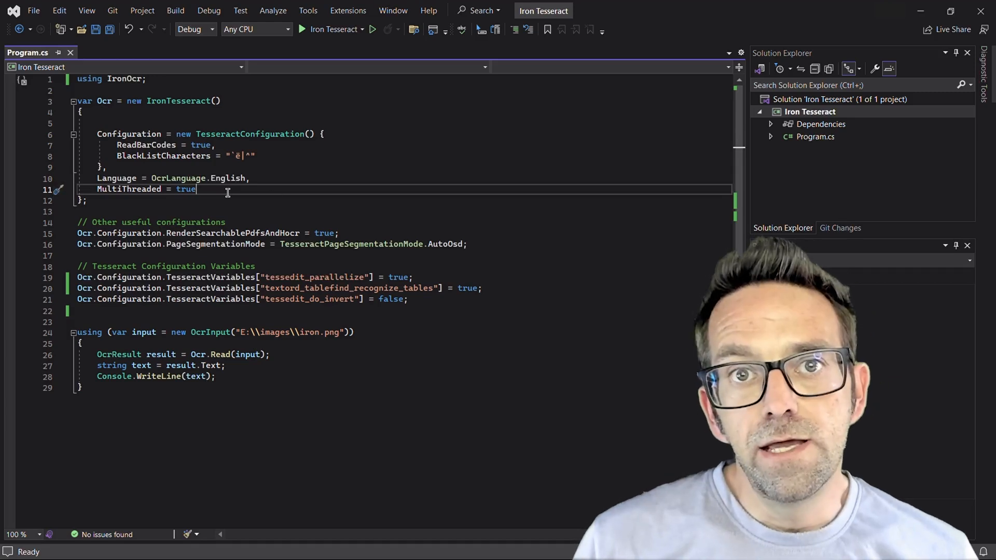
Build and launch the Iron Tesseract console app from the toolbar Start button.
left_click(370, 233)
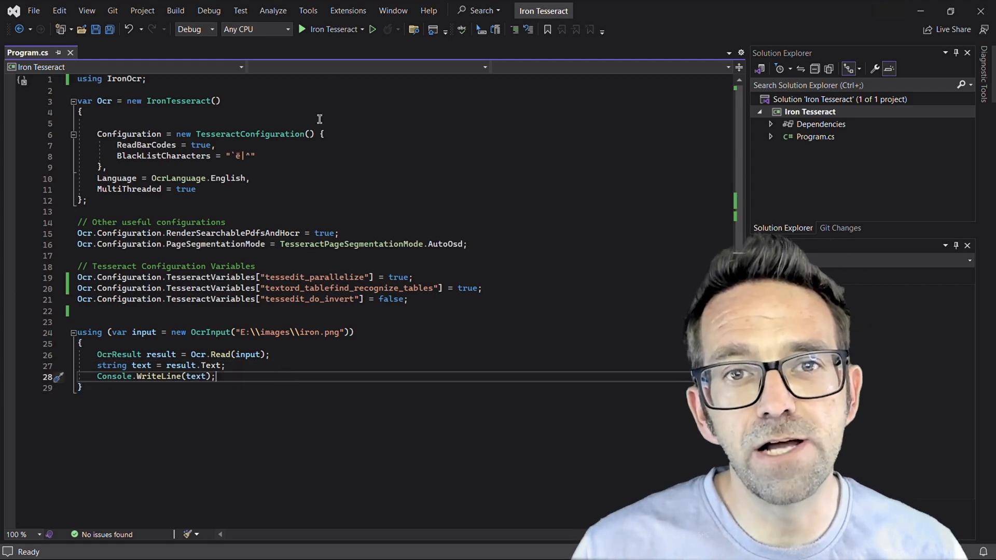
left_click(305, 29)
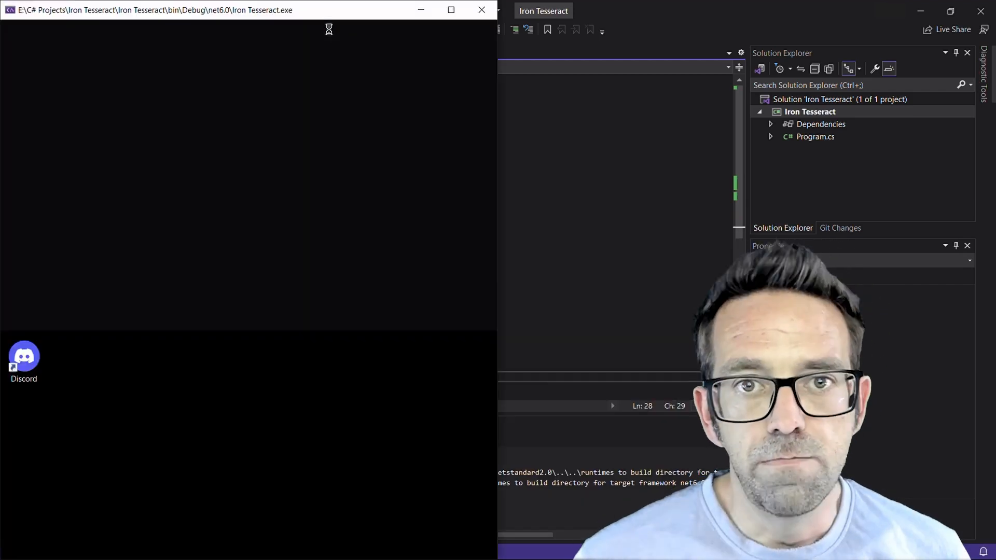